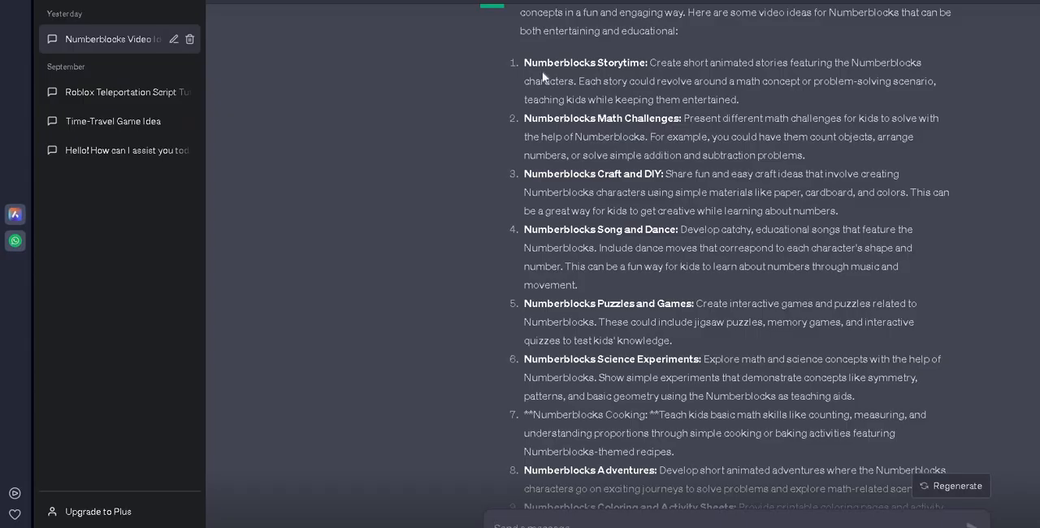
mouse_move(568, 75)
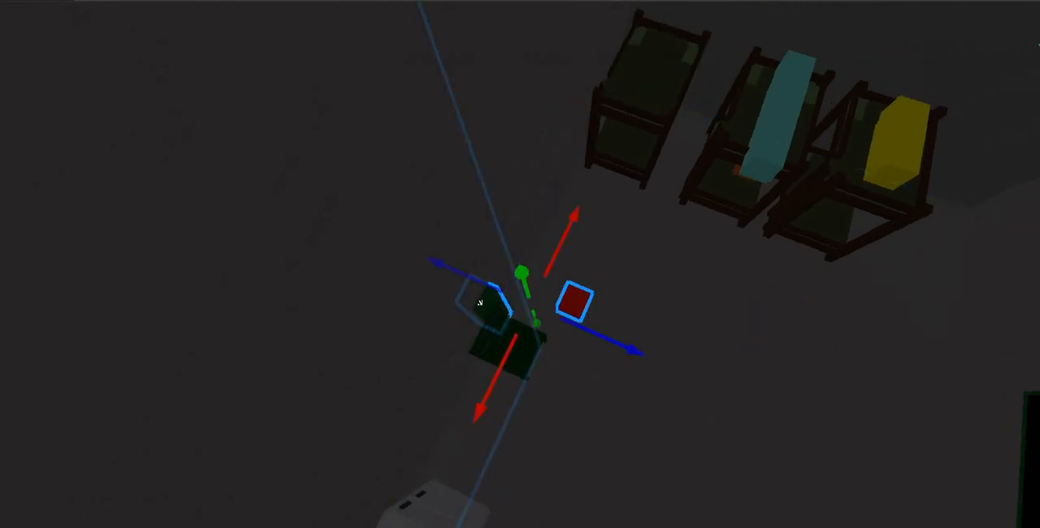
Move the small red block up onto the top of the left bunk bed
left_click_drag(575, 301, 658, 26)
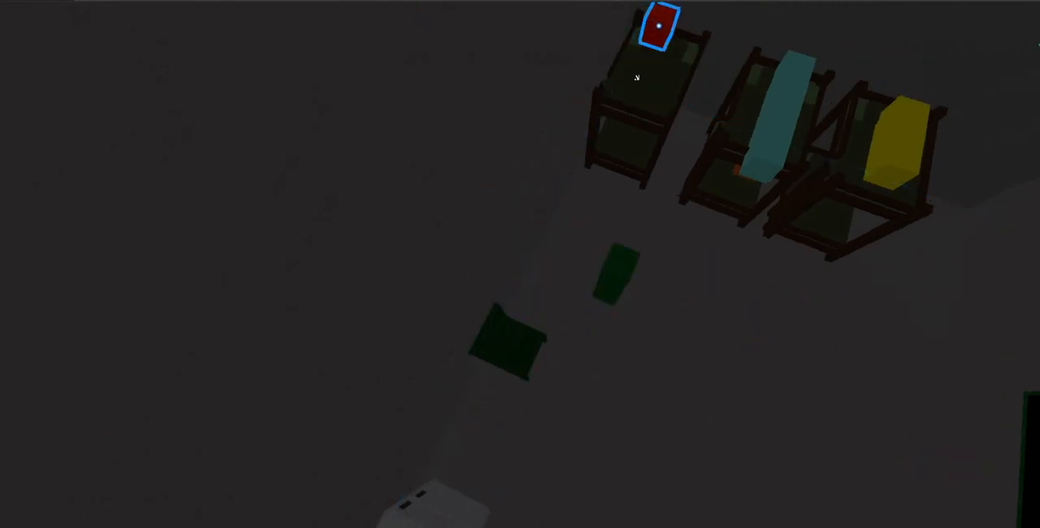